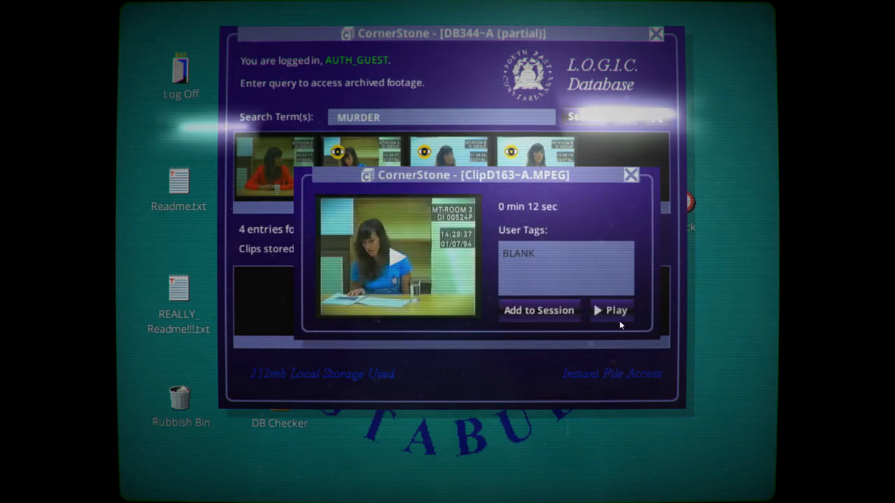
Play the ClipD163~A.MPEG MURDER interview clip and return to the search window
click(630, 175)
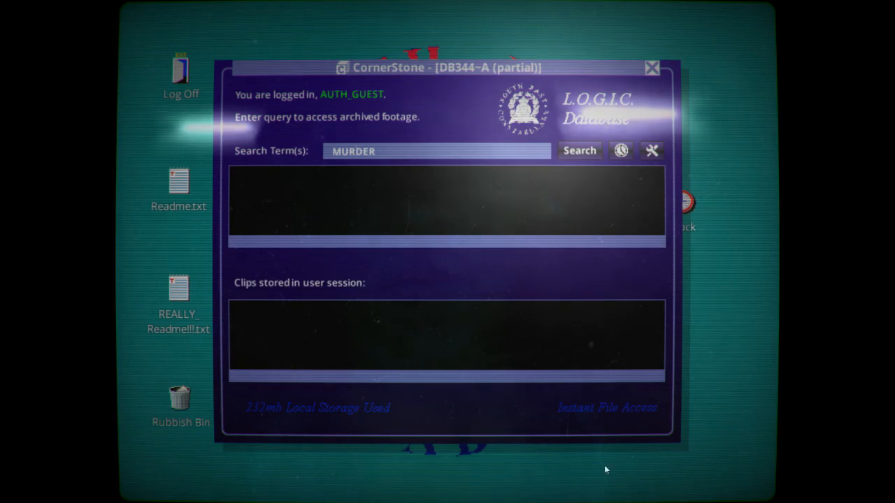
mouse_move(179, 189)
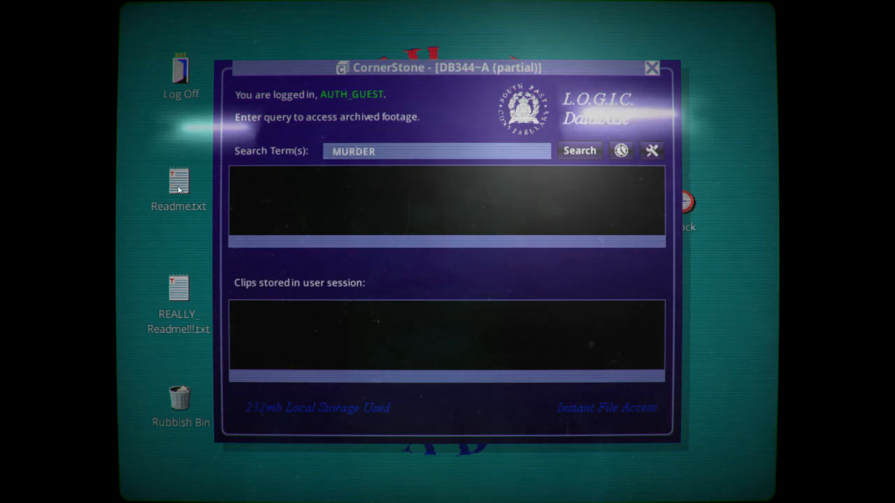
Read through the Readme.txt database introduction notes from the desktop
double_click(179, 180)
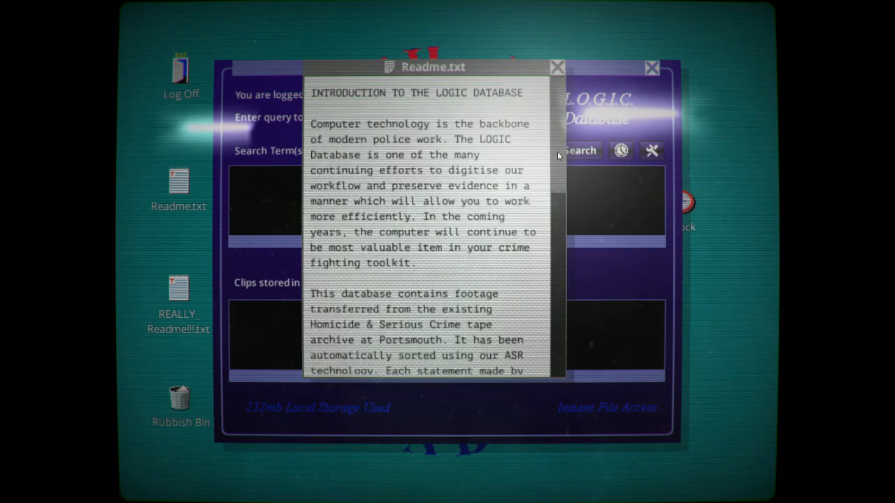
scroll(down, 3)
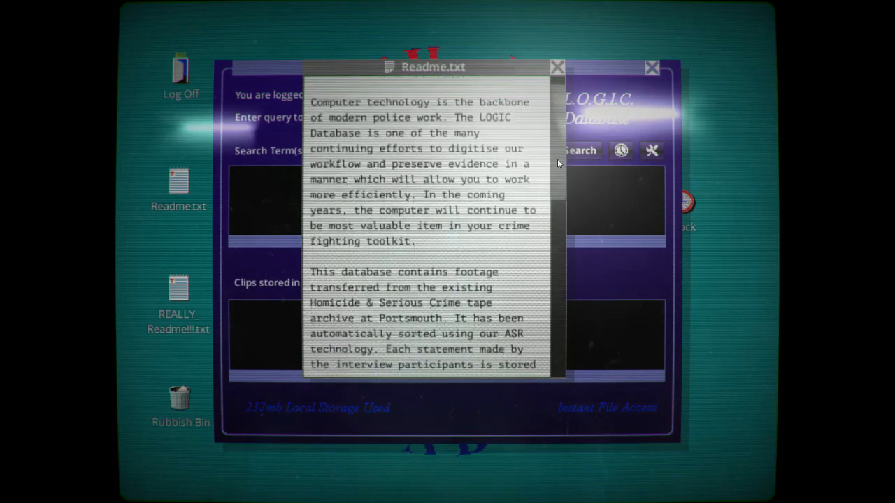
scroll(down, 3)
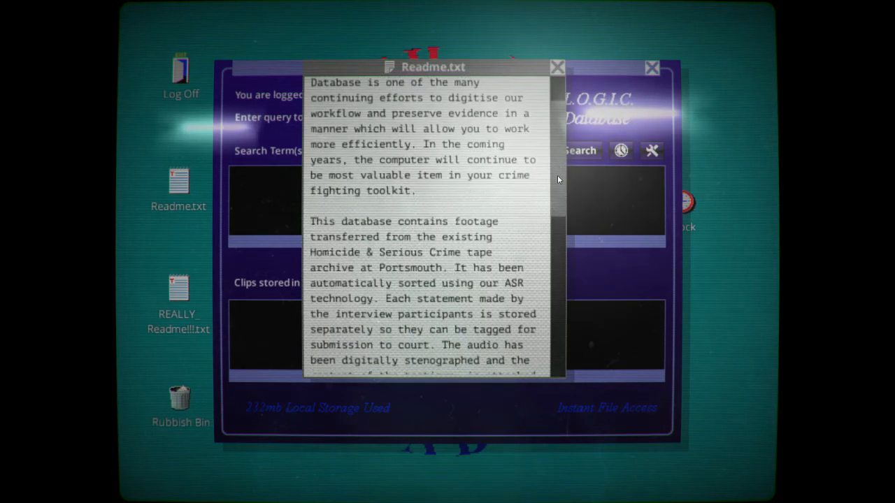
scroll(down, 3)
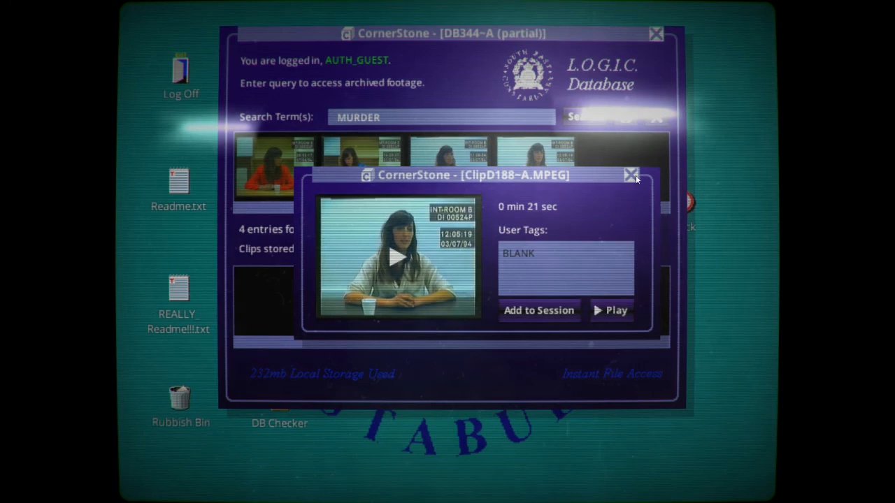
Search for 'february' and view the 15-second clip D163 among its two results
click(631, 174)
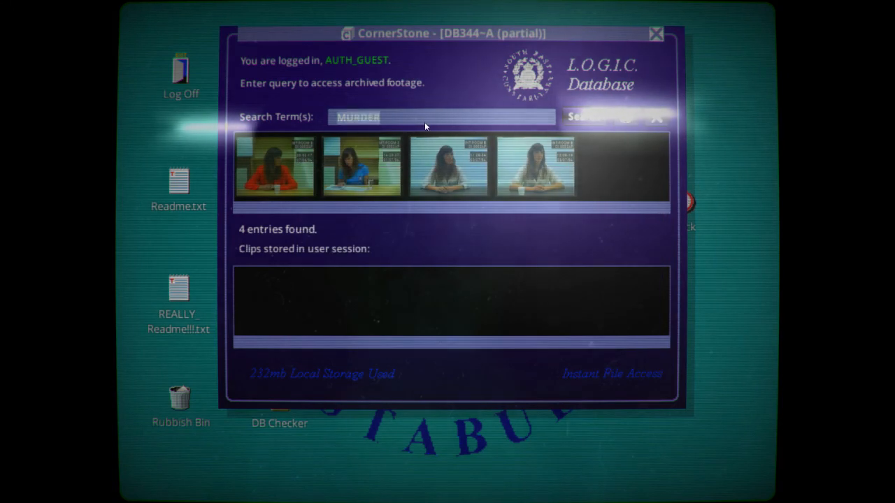
text(february)
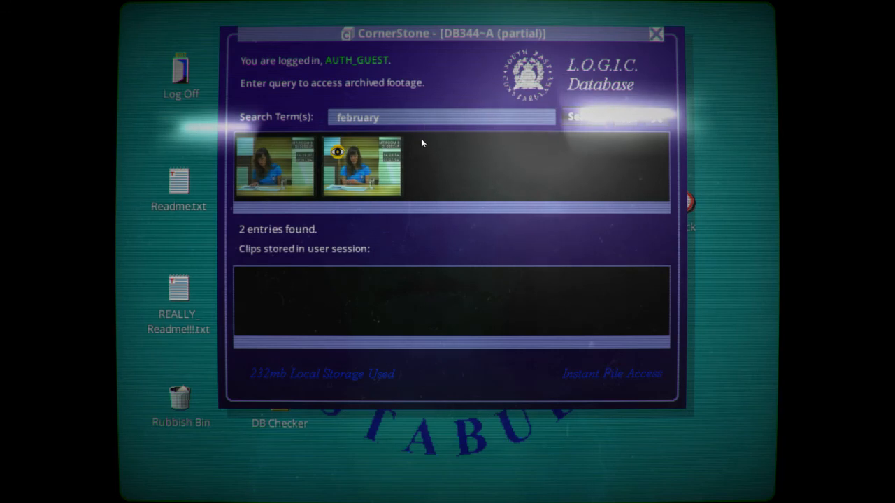
click(361, 165)
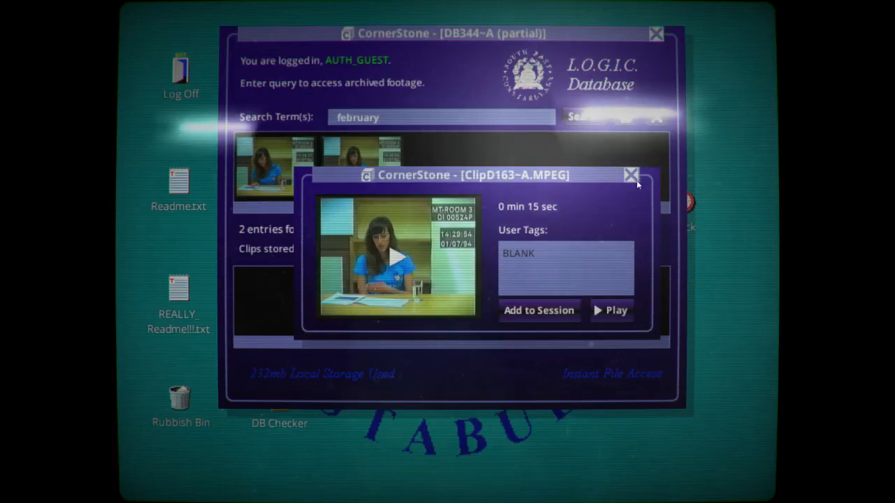
click(631, 175)
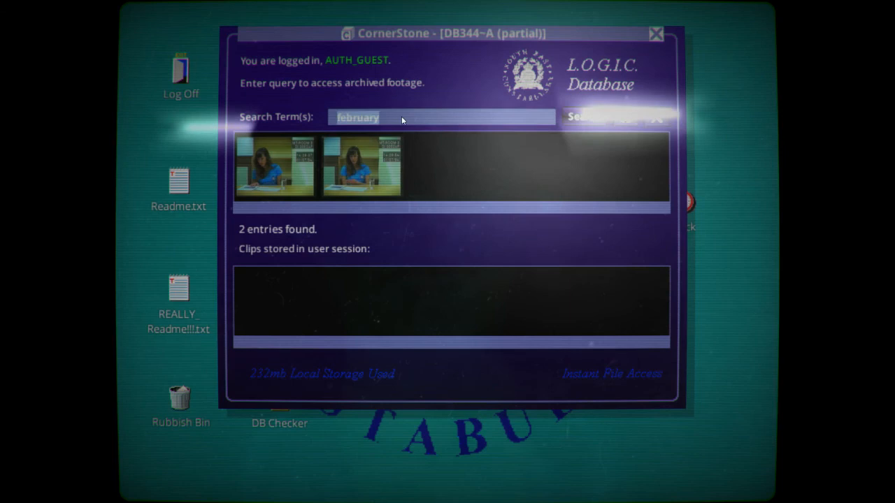
Search for 'glasgow' and bring up details of the 23-second clip D144
click(608, 117)
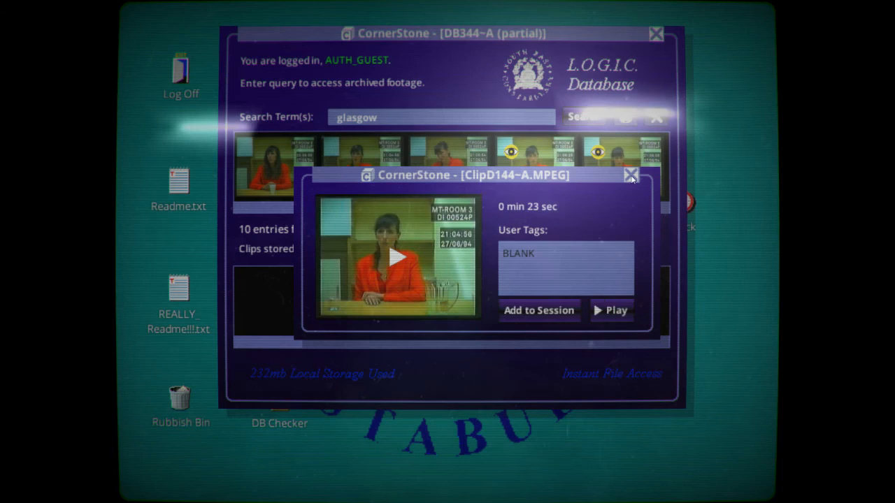
View the fifth glasgow result, a 36-second untagged clip, then return to the results
click(631, 175)
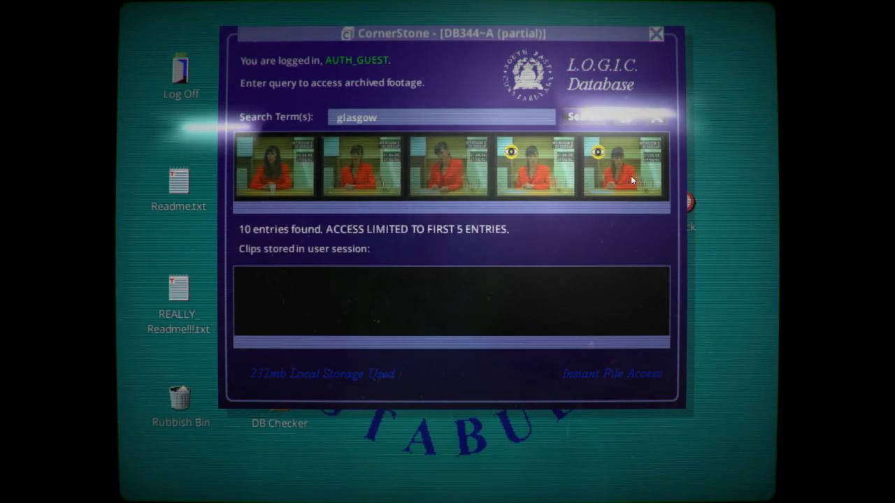
click(622, 166)
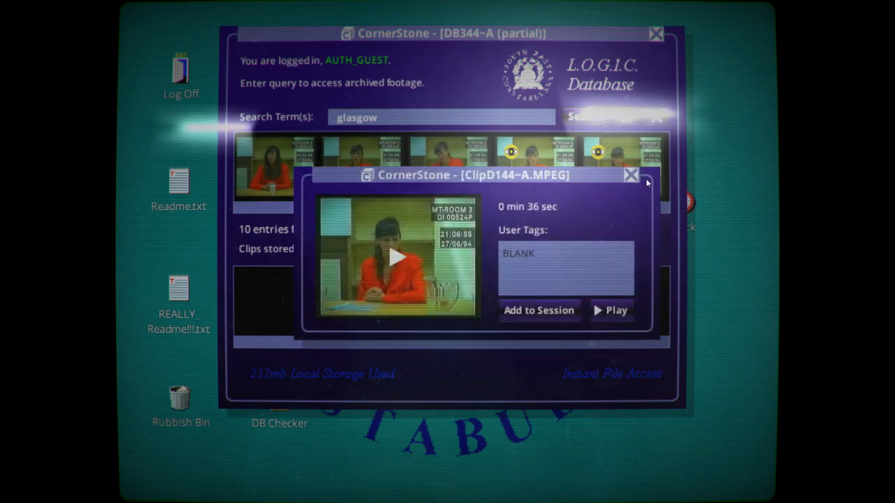
click(630, 174)
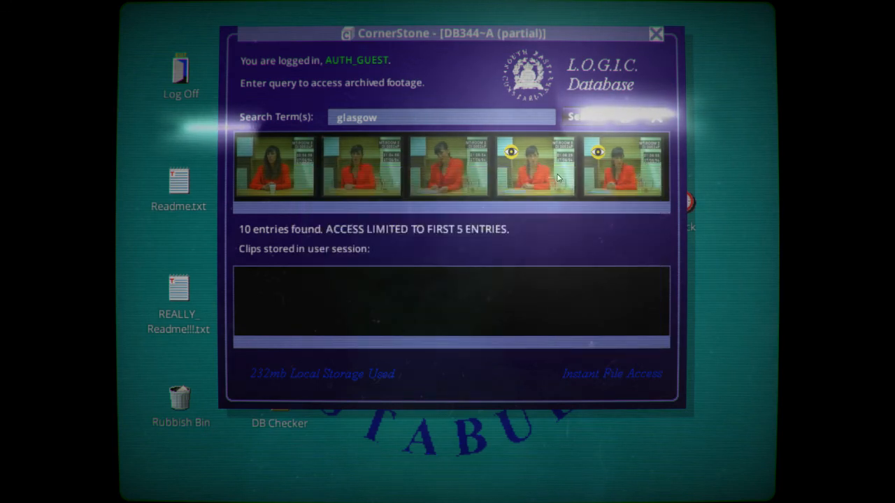